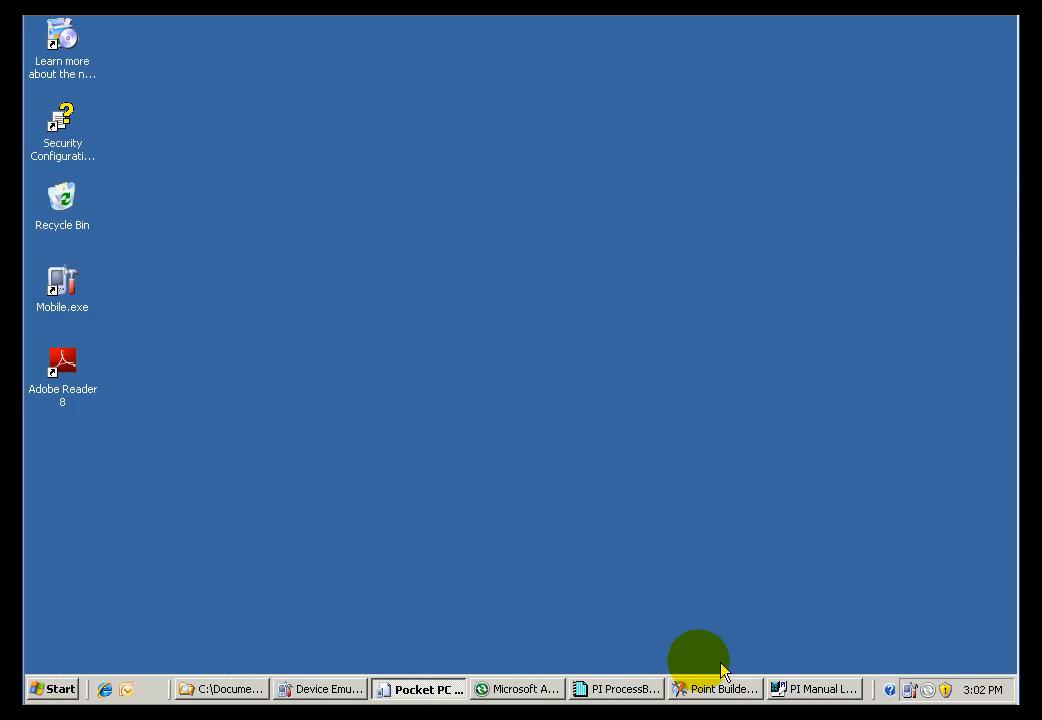
Step: Restore the Tour Configuration - PumpTour window listing the PIML-PumpSpeed and PIML-Temperature tags
click(814, 688)
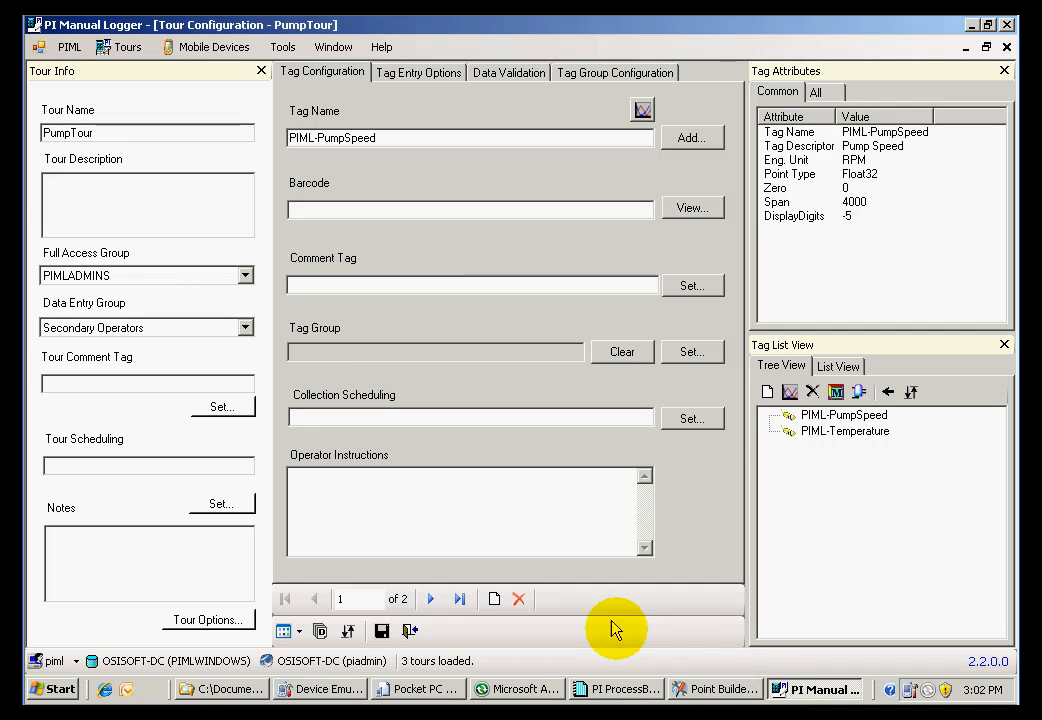
mouse_move(364, 188)
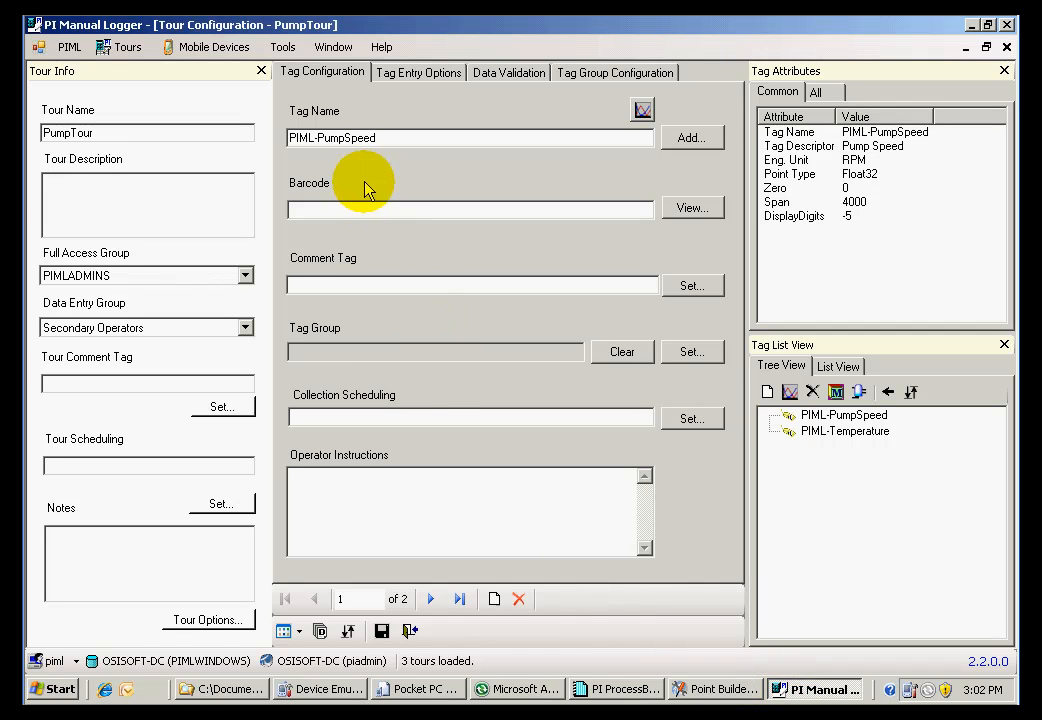
mouse_move(298, 190)
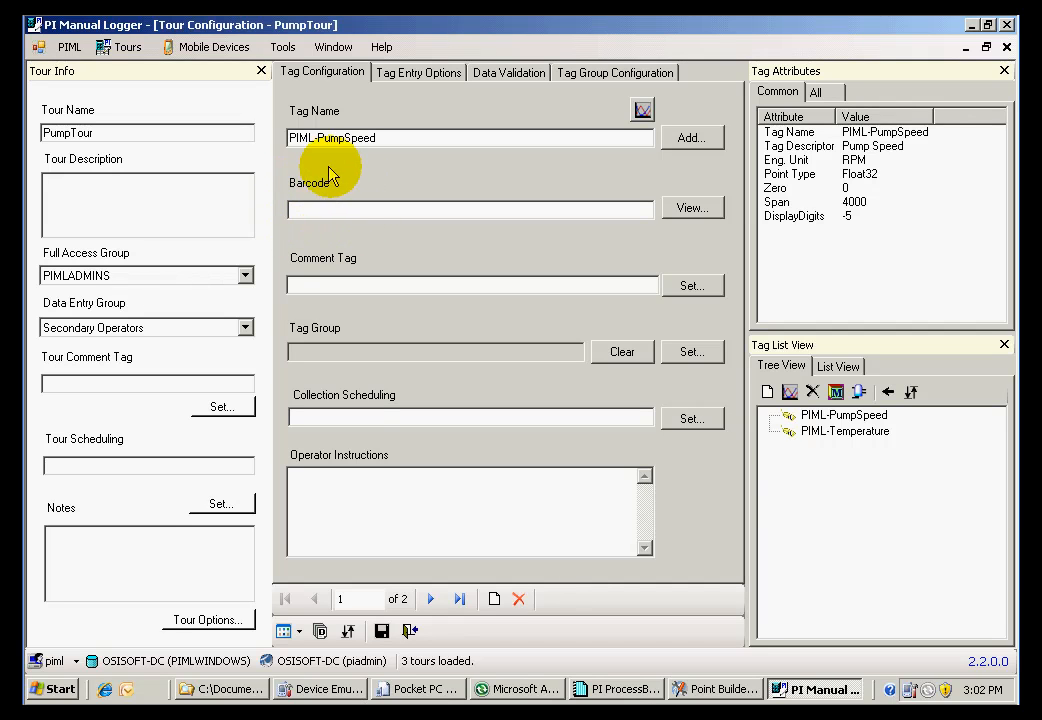
mouse_move(360, 224)
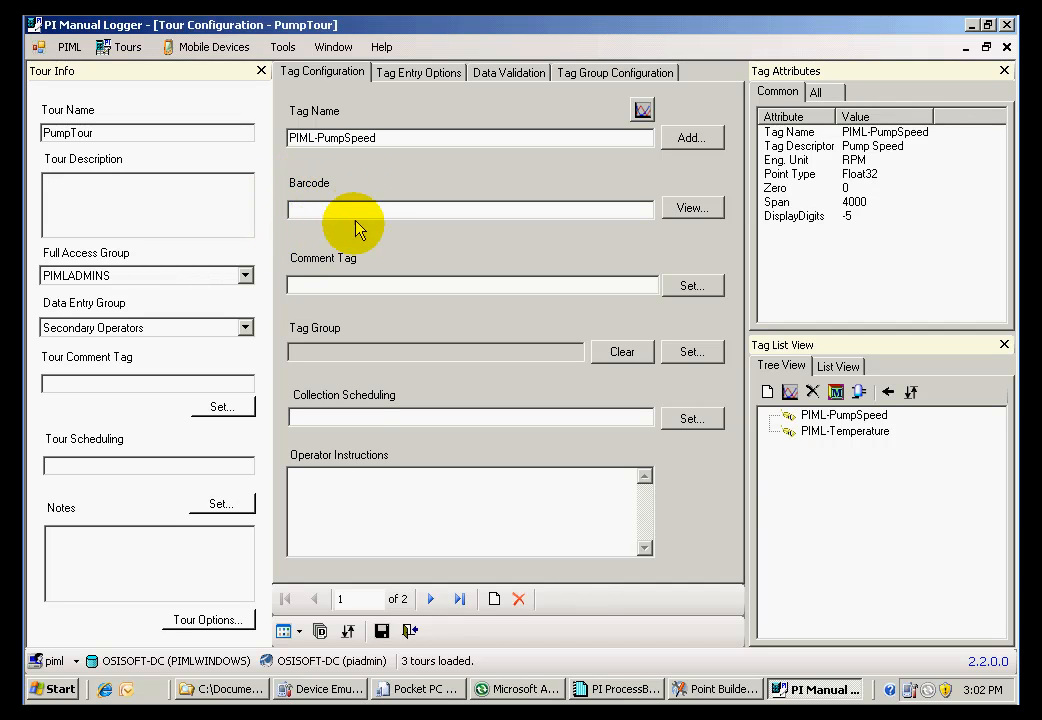
mouse_move(288, 200)
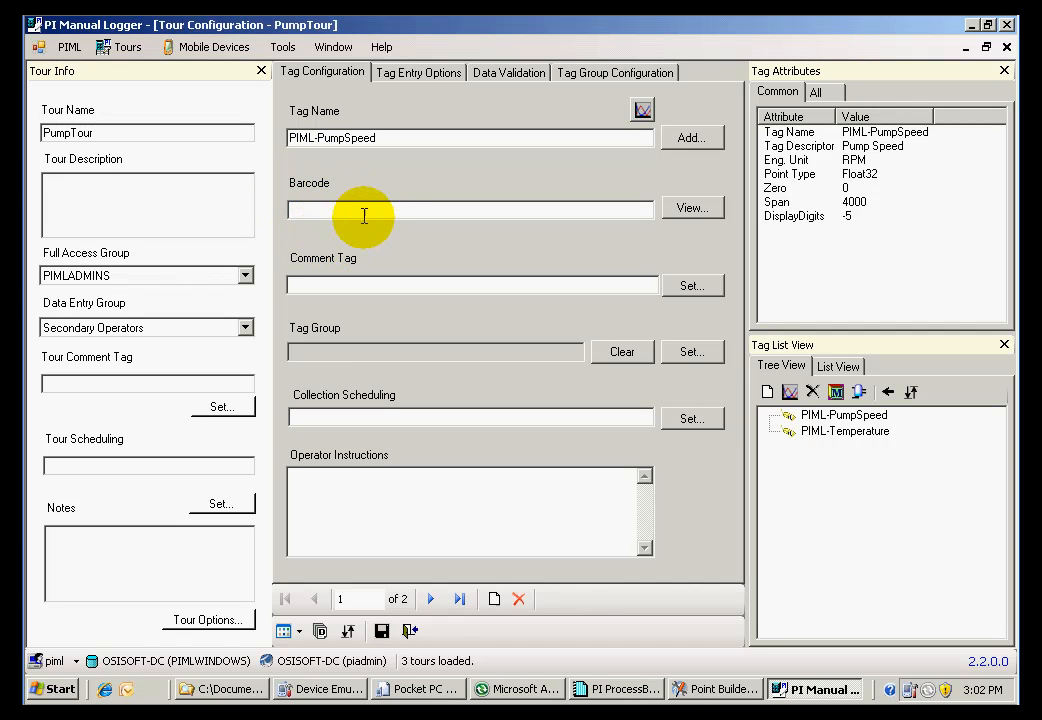
mouse_move(372, 204)
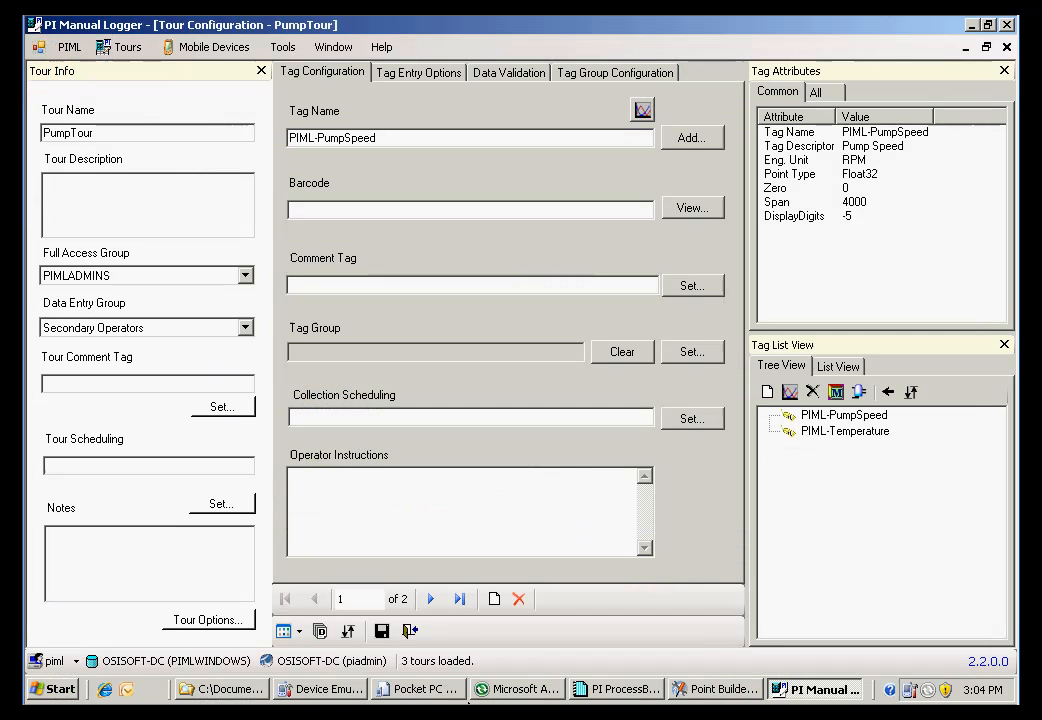
mouse_move(374, 520)
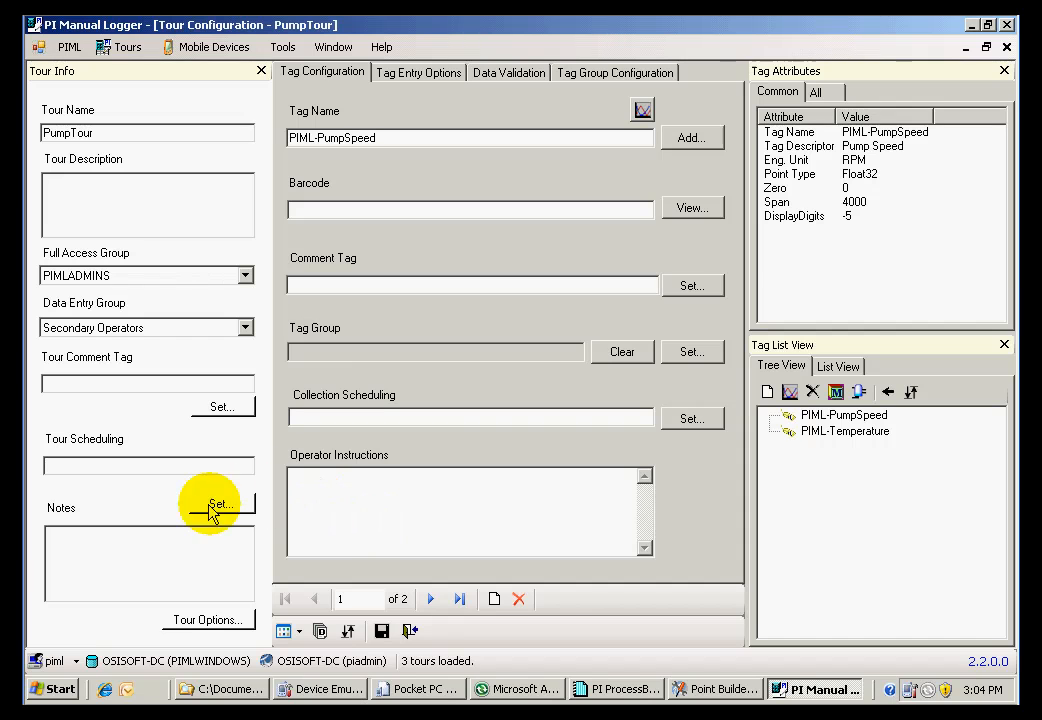
Step: Show PumpTour's Tour Options on the General tab with data approval and send-to-PI settings
click(208, 620)
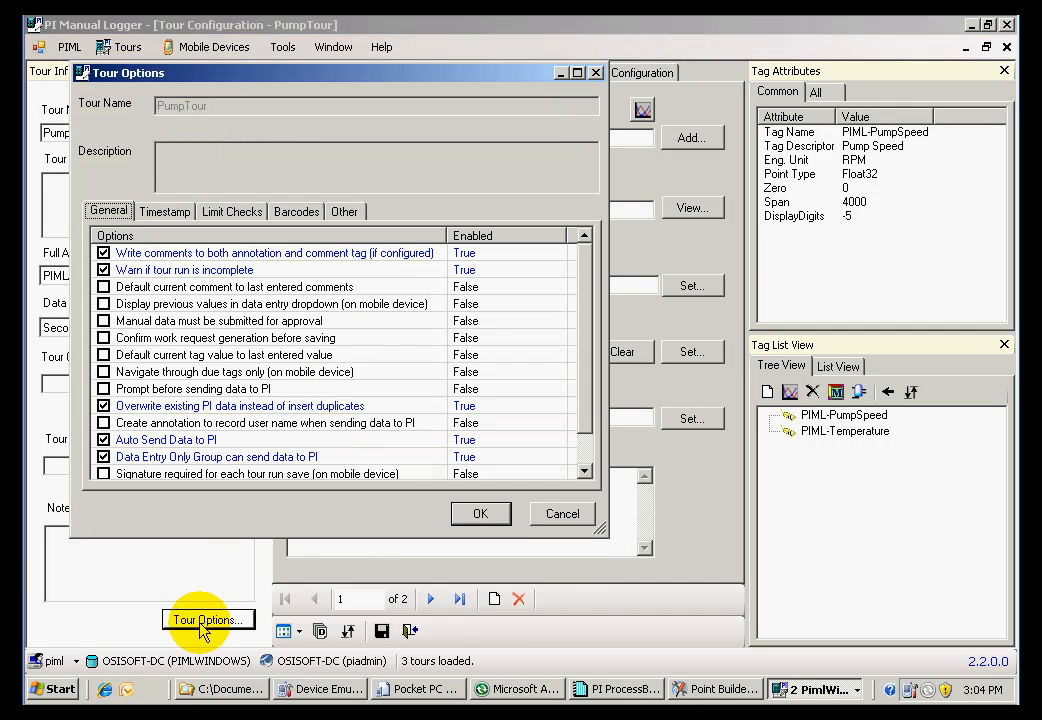
mouse_move(268, 504)
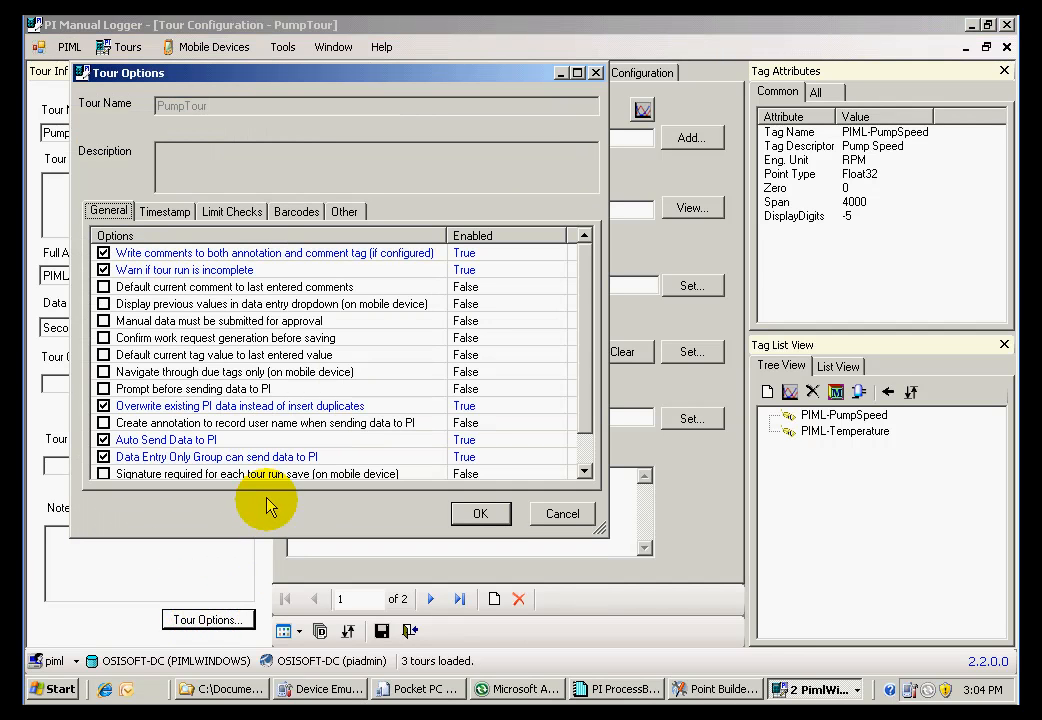
mouse_move(264, 356)
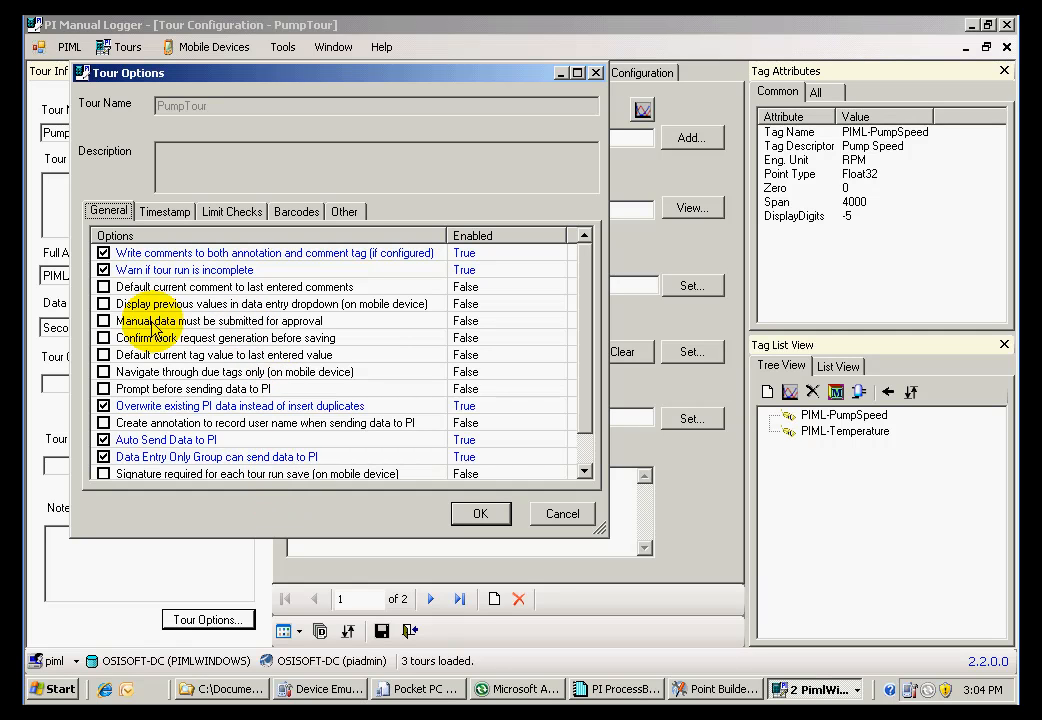
mouse_move(136, 336)
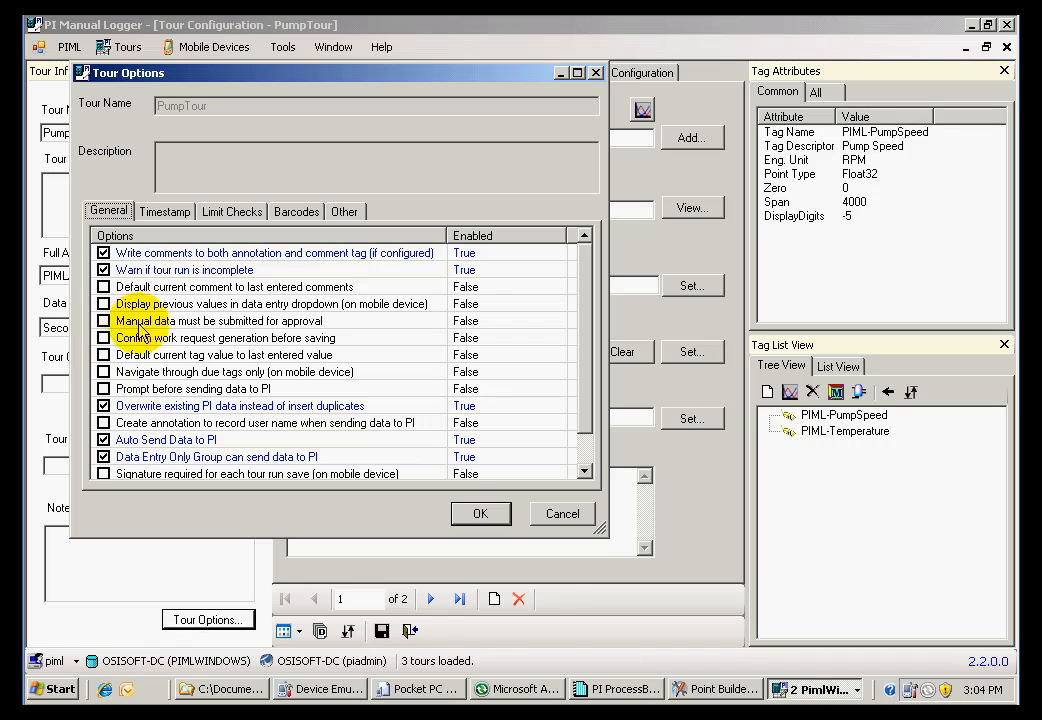
mouse_move(310, 328)
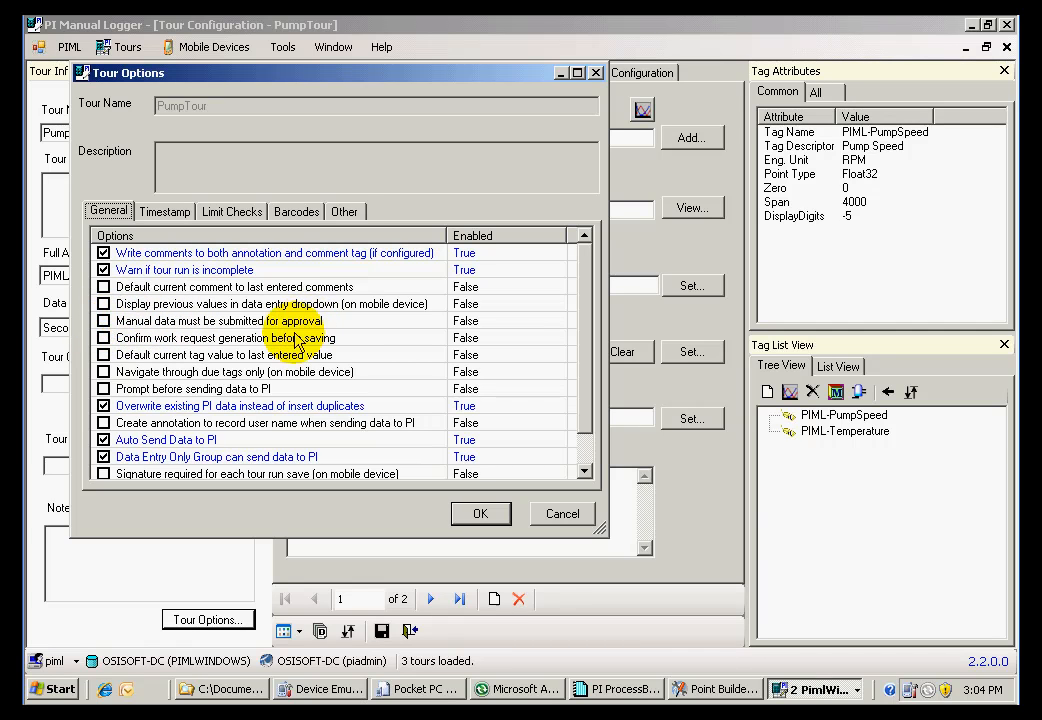
mouse_move(130, 458)
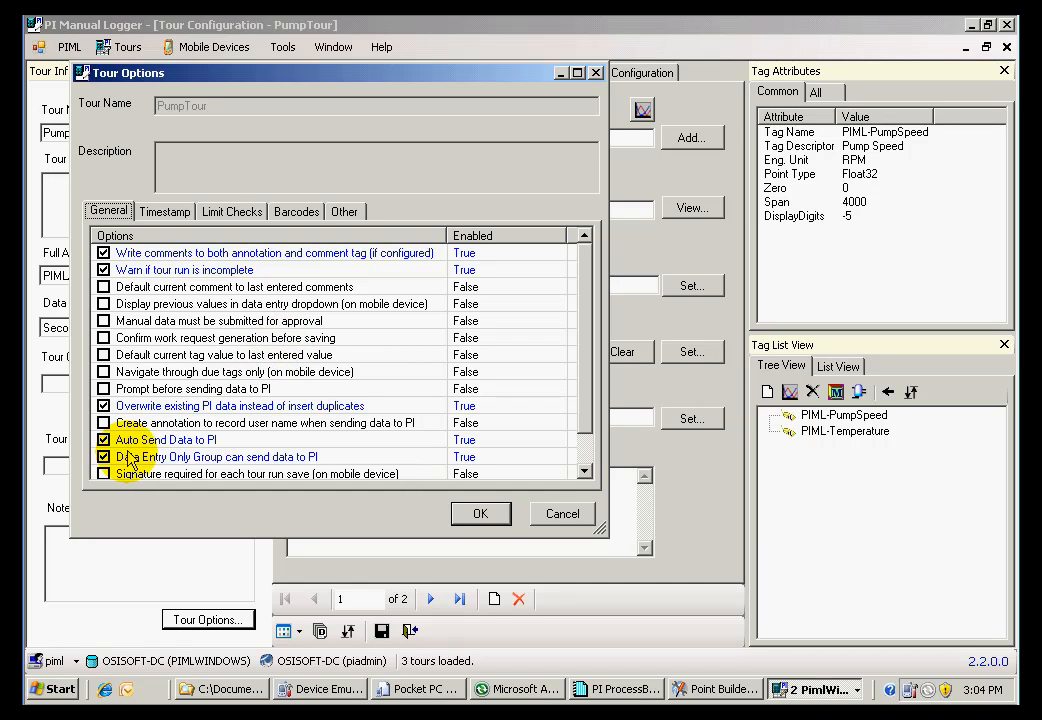
mouse_move(170, 472)
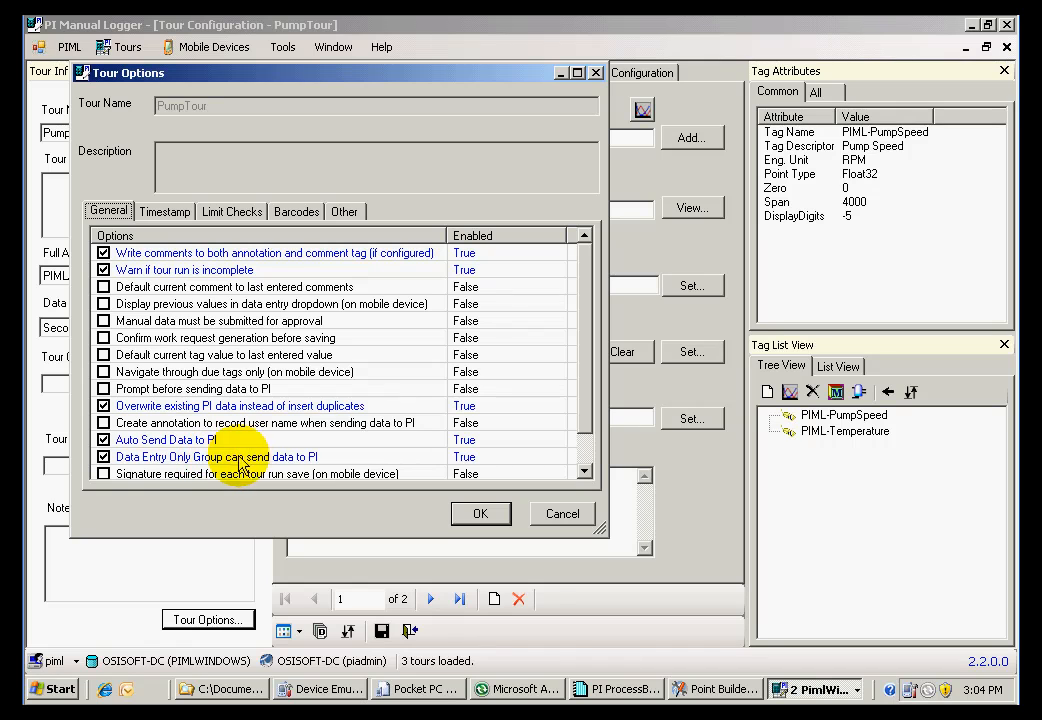
mouse_move(312, 460)
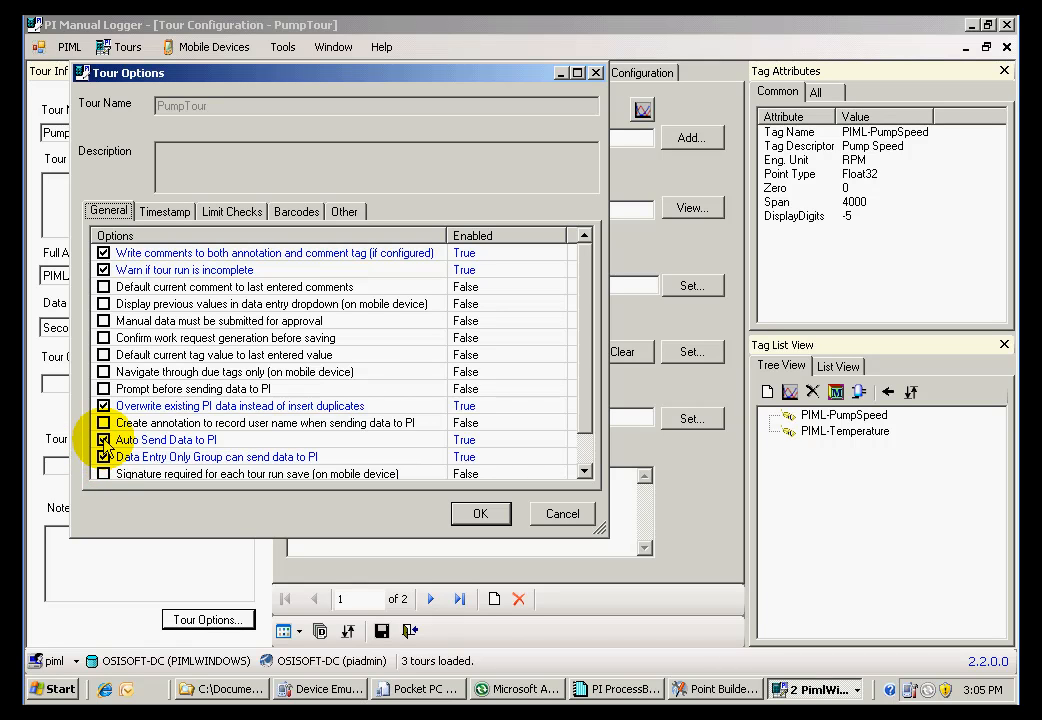
mouse_move(56, 376)
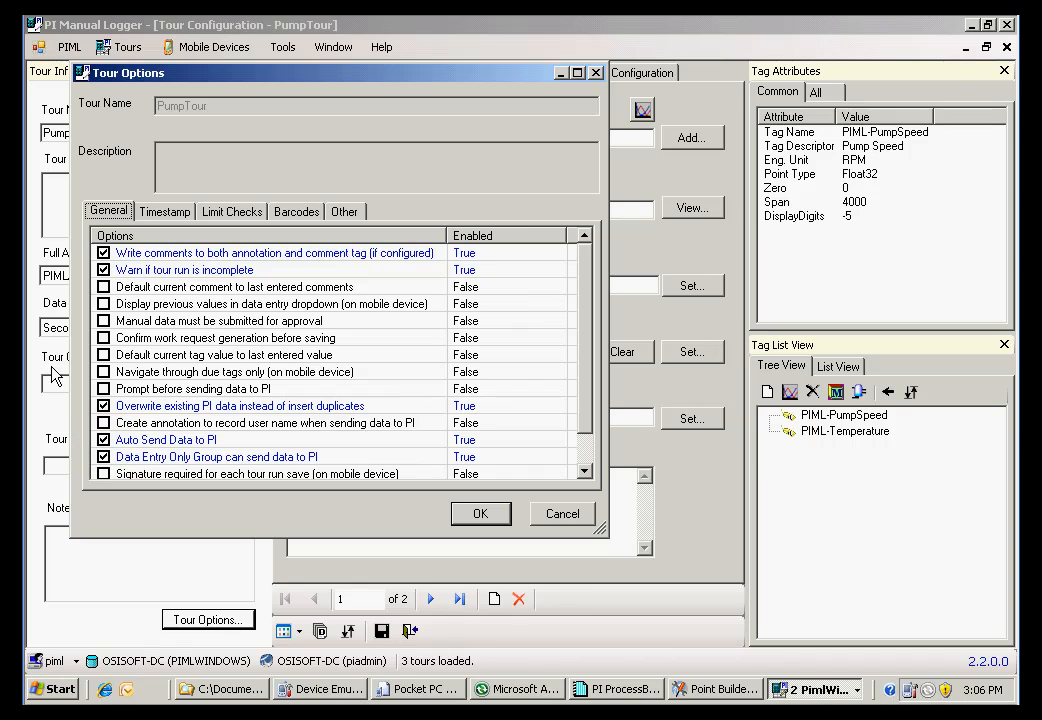